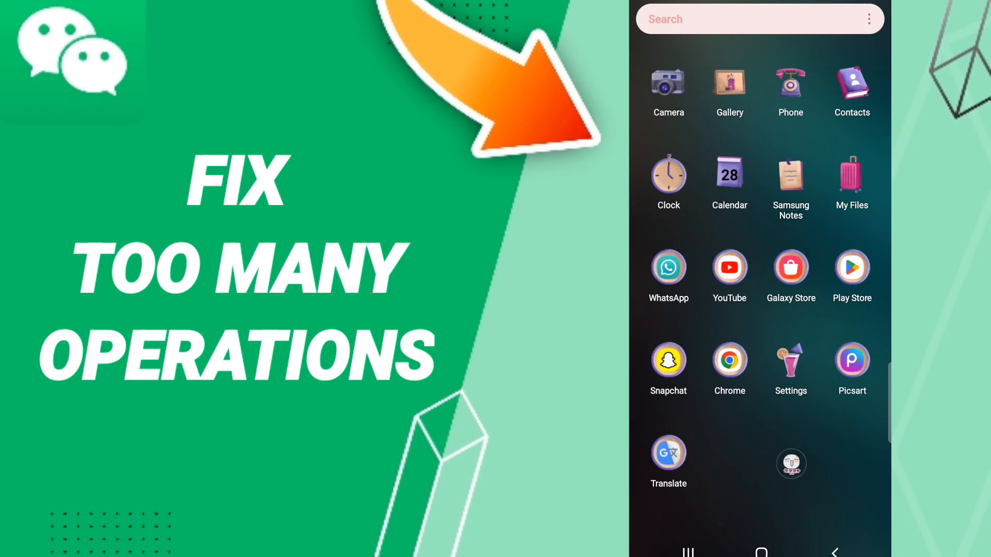
Open Settings and scroll the Apps list down to WeChat
click(790, 360)
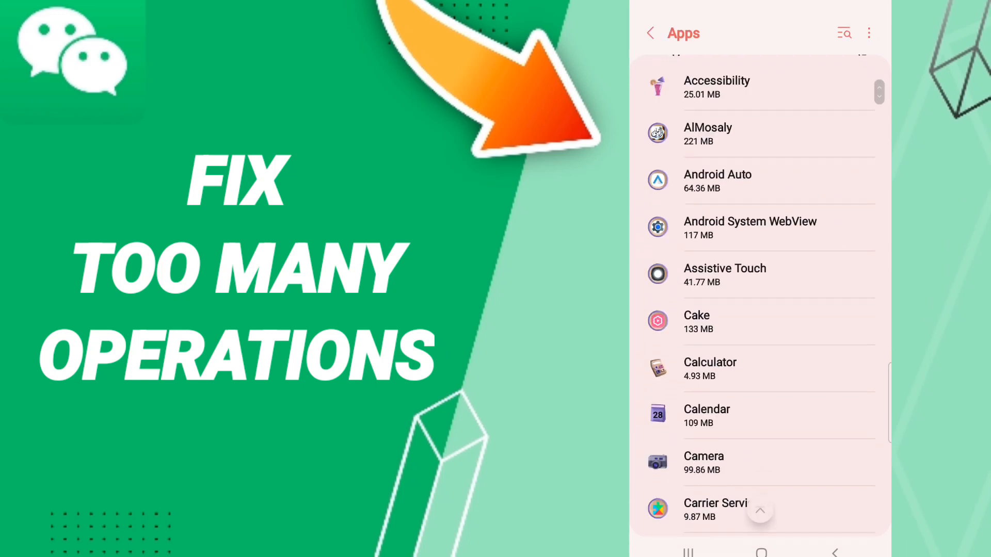
scroll(down, 3)
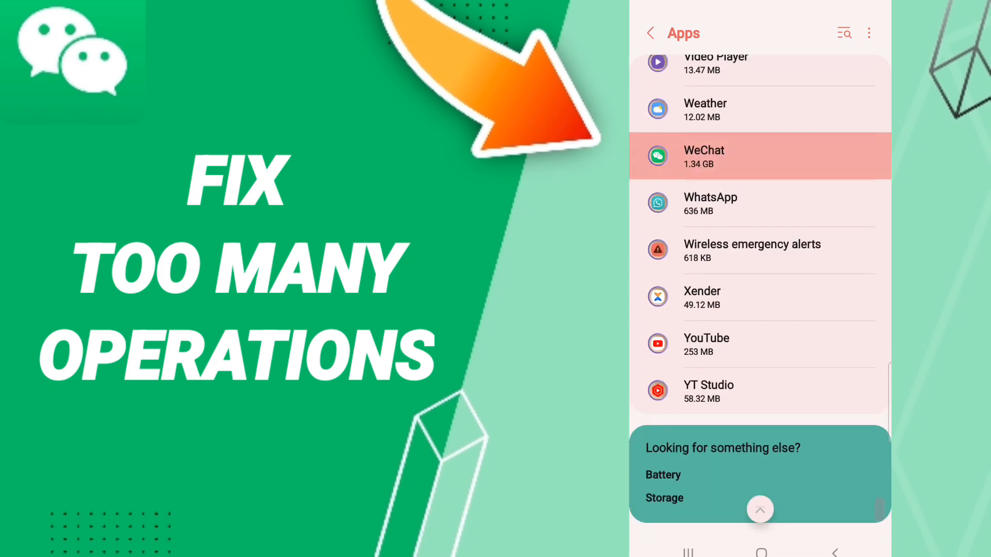
Open WeChat's app details and force-stop it, confirming with OK
click(723, 157)
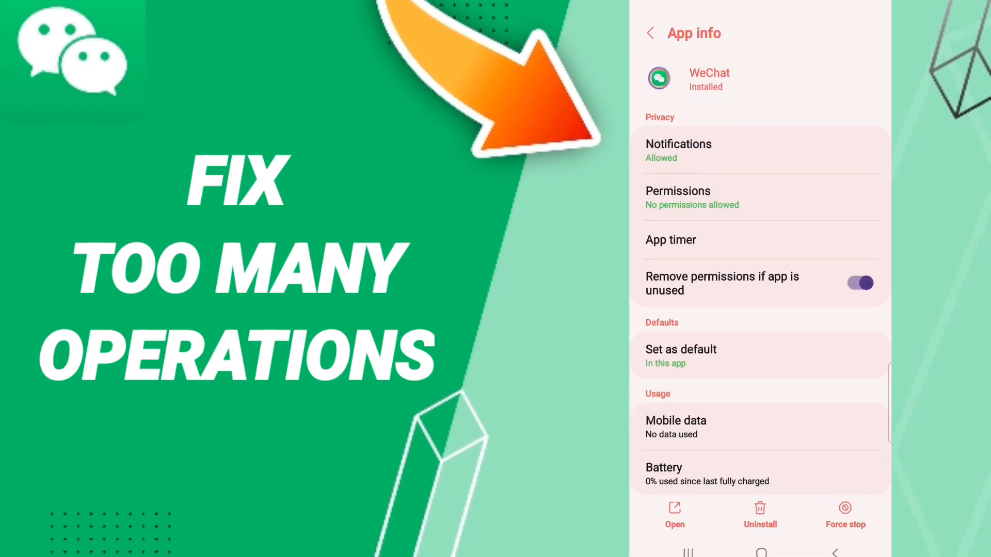
click(844, 512)
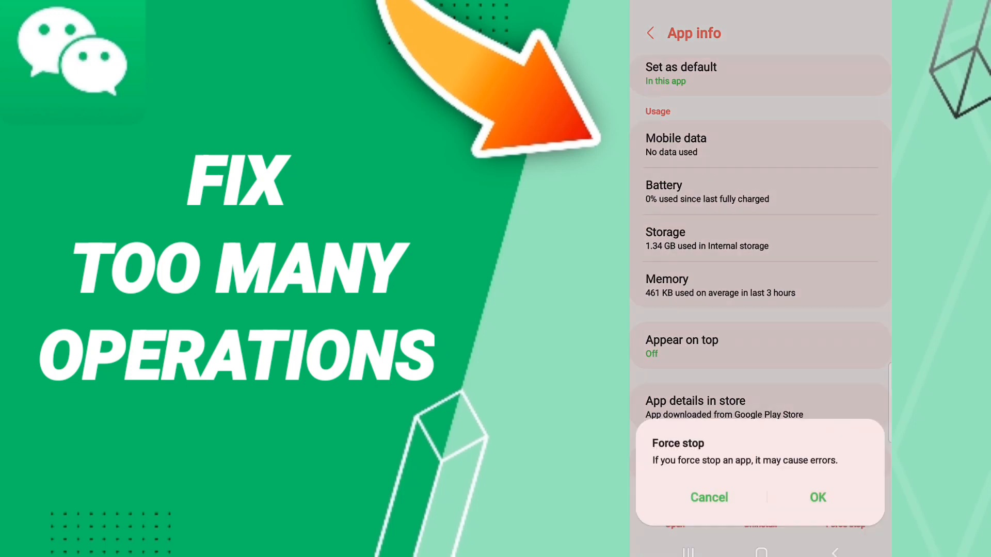
click(709, 498)
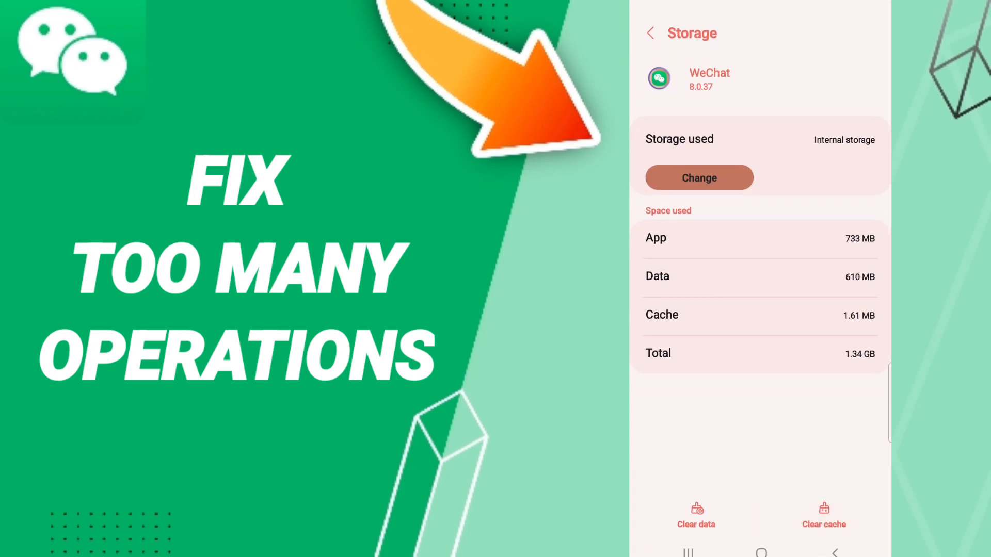
Clear WeChat's 1.61 MB cache, then pull down the quick settings panel
click(696, 516)
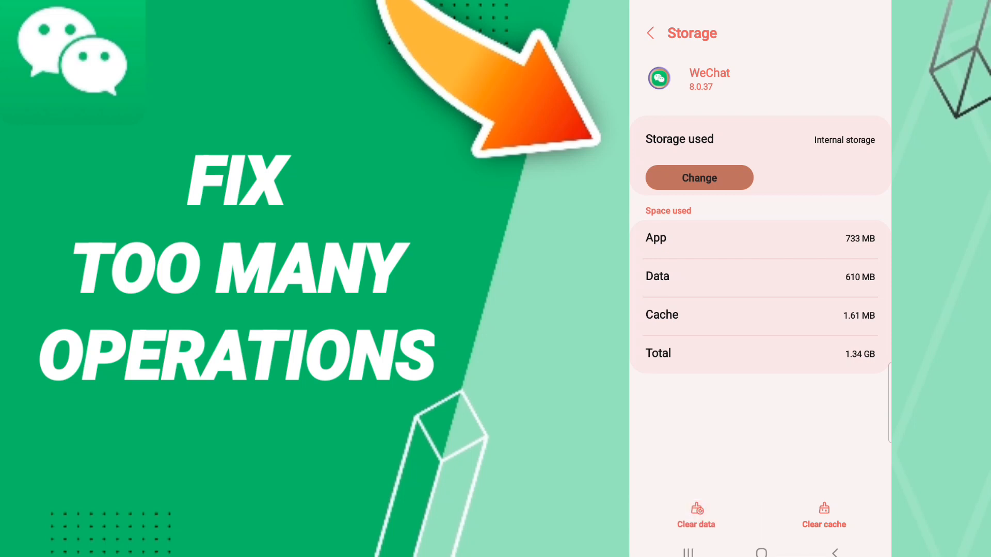
scroll(down, 3)
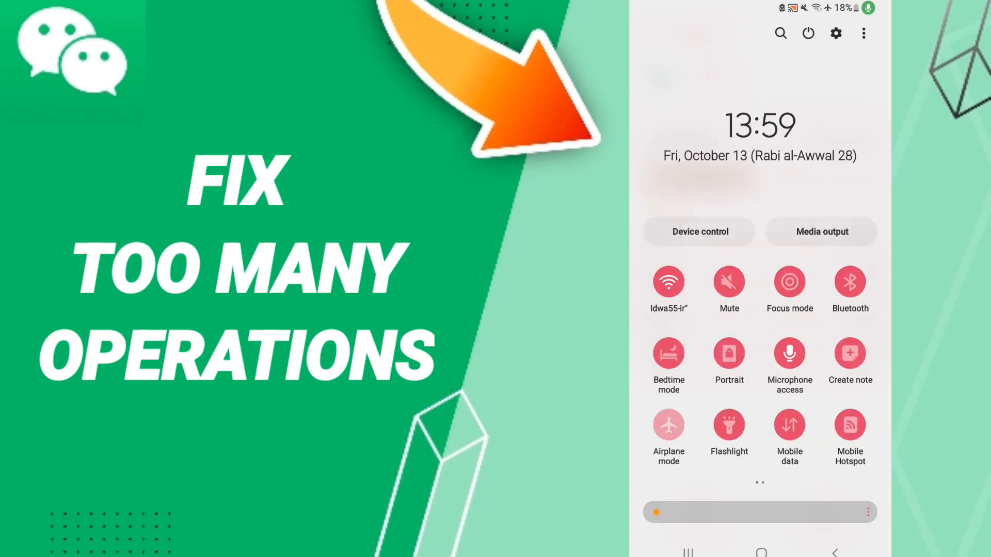
Switch the Airplane mode tile off and collapse the quick settings panel
click(668, 282)
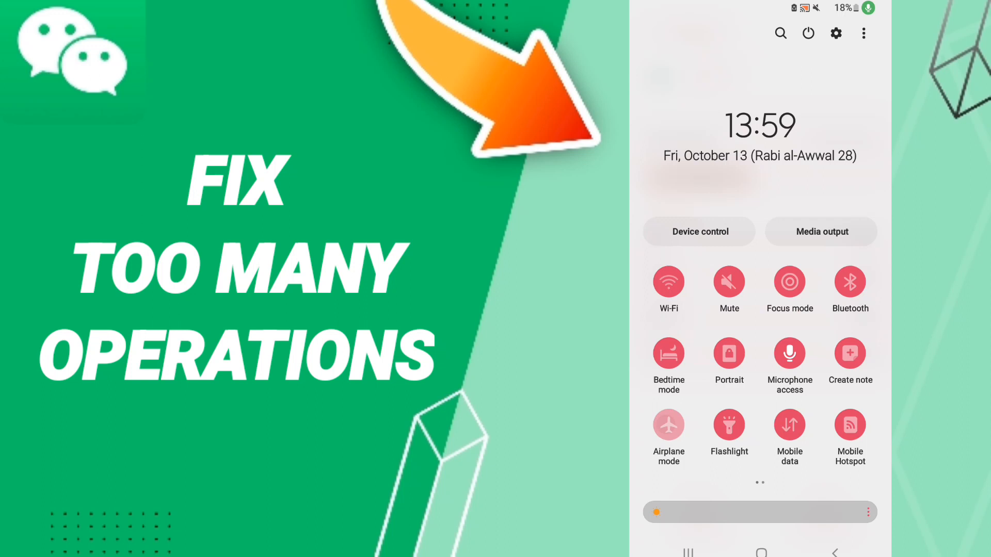
scroll(down, 3)
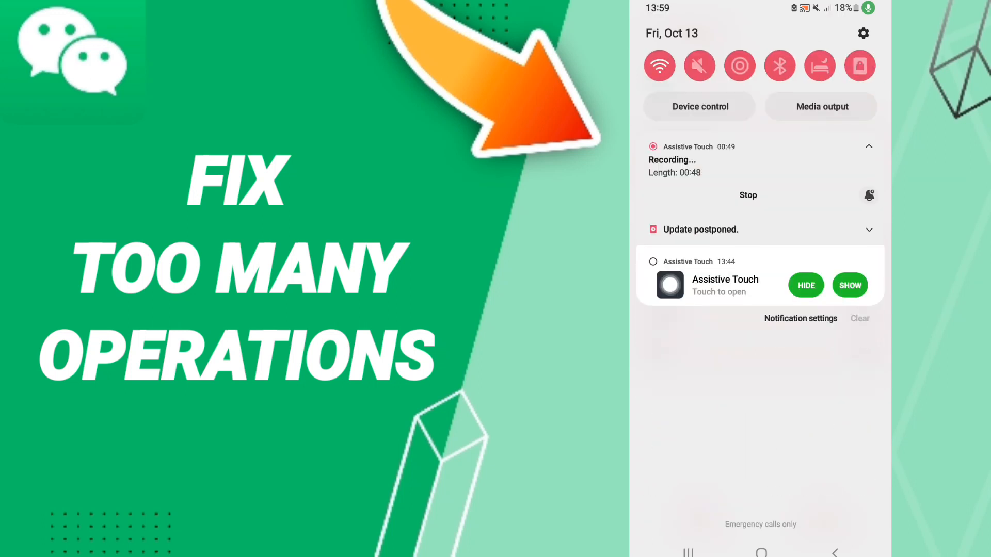